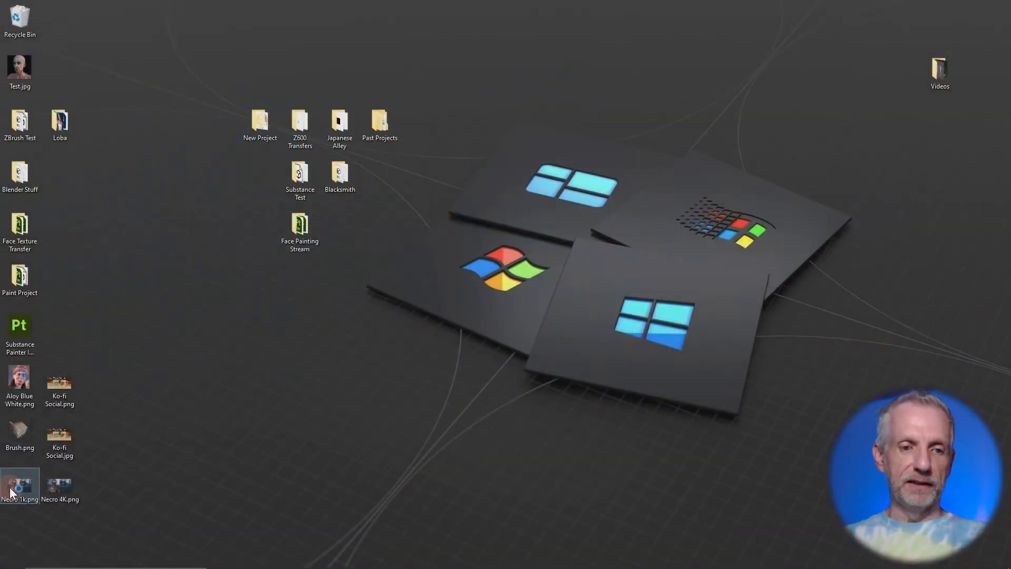
- Preview the Necro 1k and 4K renders in the photo viewer, magnifying to inspect the sparkles
{"action": "double_click", "coordinate": [20, 482]}
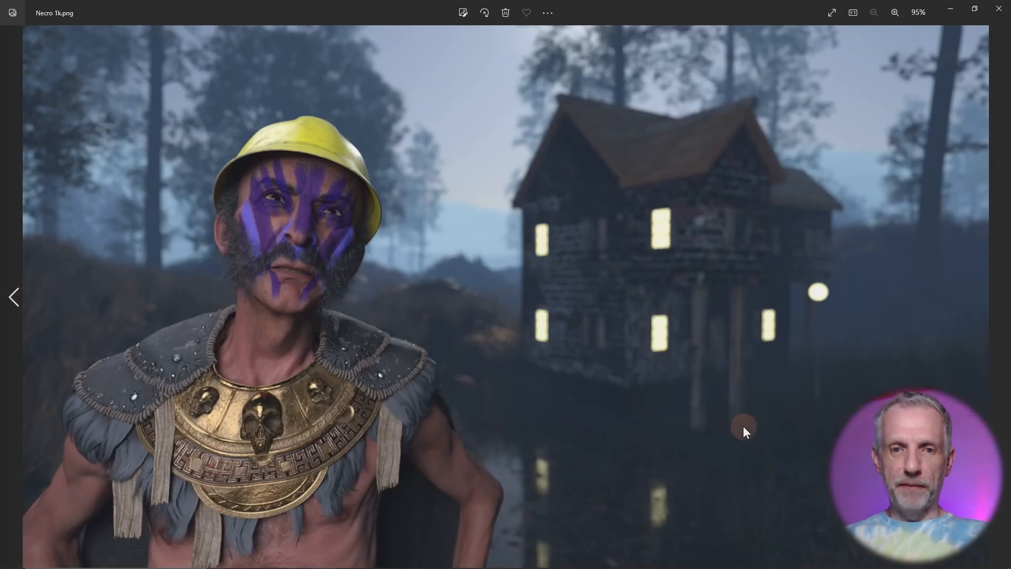
{"action": "mouse_move", "coordinate": [784, 424]}
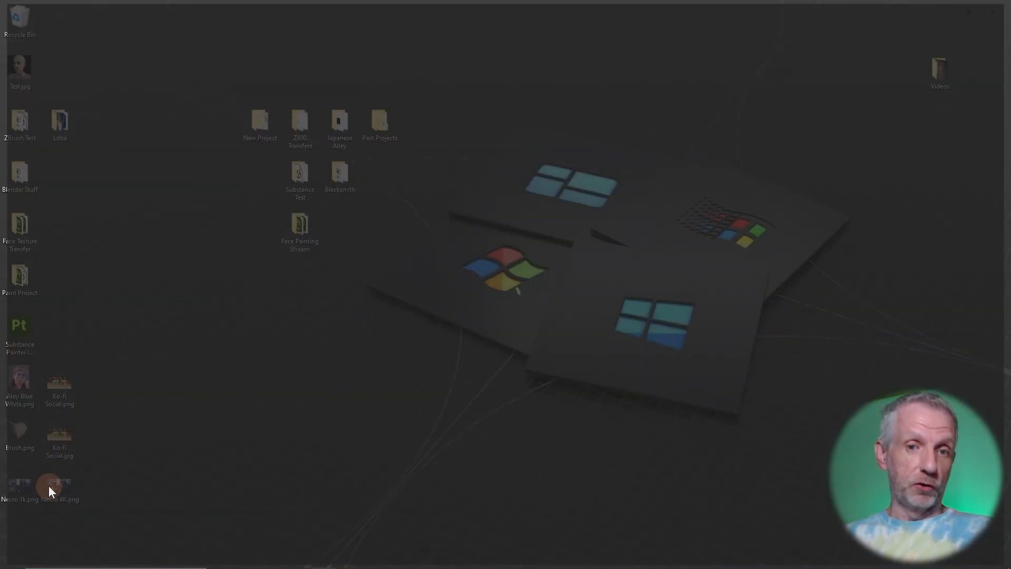
{"action": "double_click", "coordinate": [49, 480]}
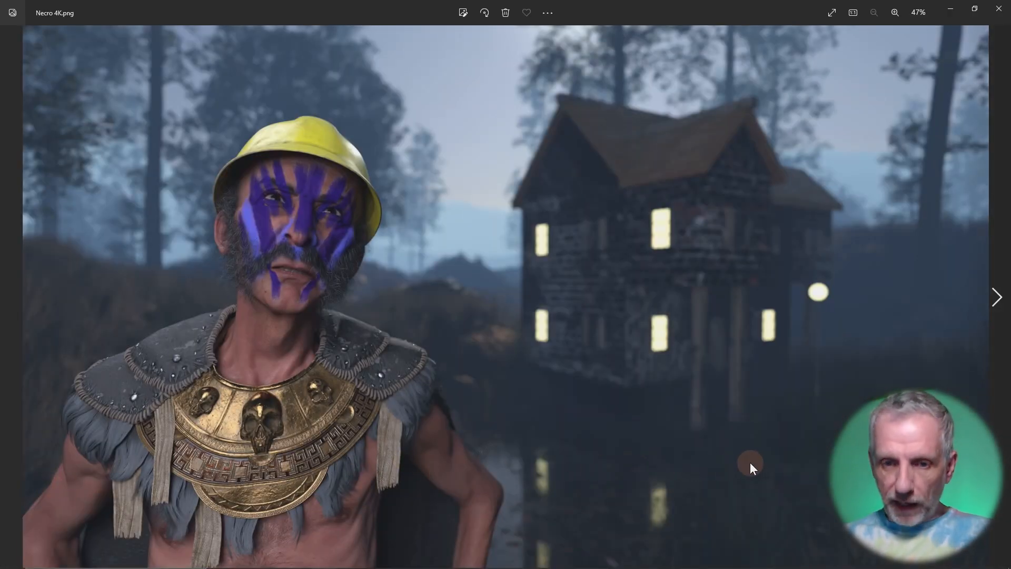
{"action": "left_click", "coordinate": [895, 12]}
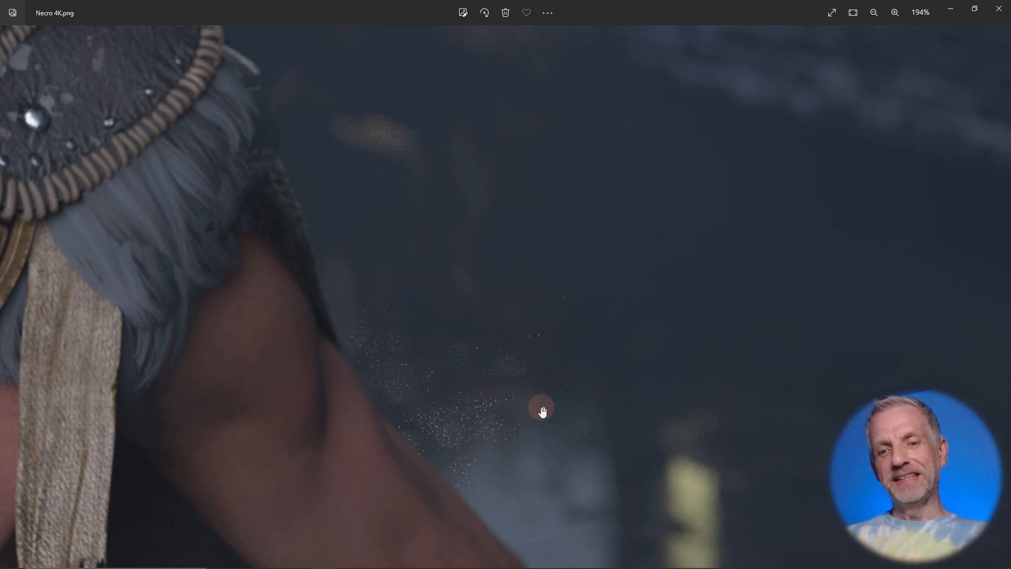
{"action": "mouse_move", "coordinate": [421, 330]}
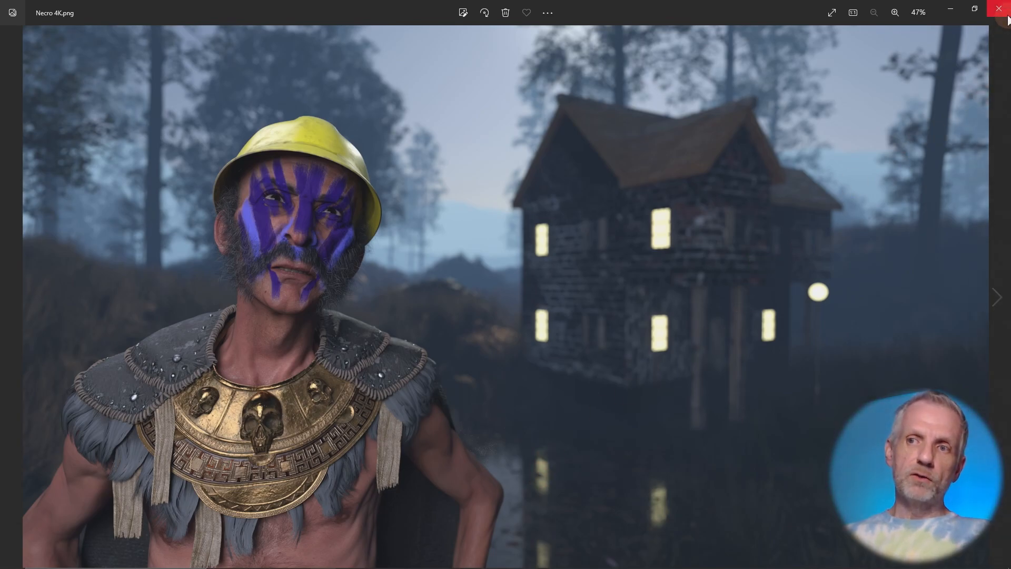
{"action": "left_click", "coordinate": [1001, 8]}
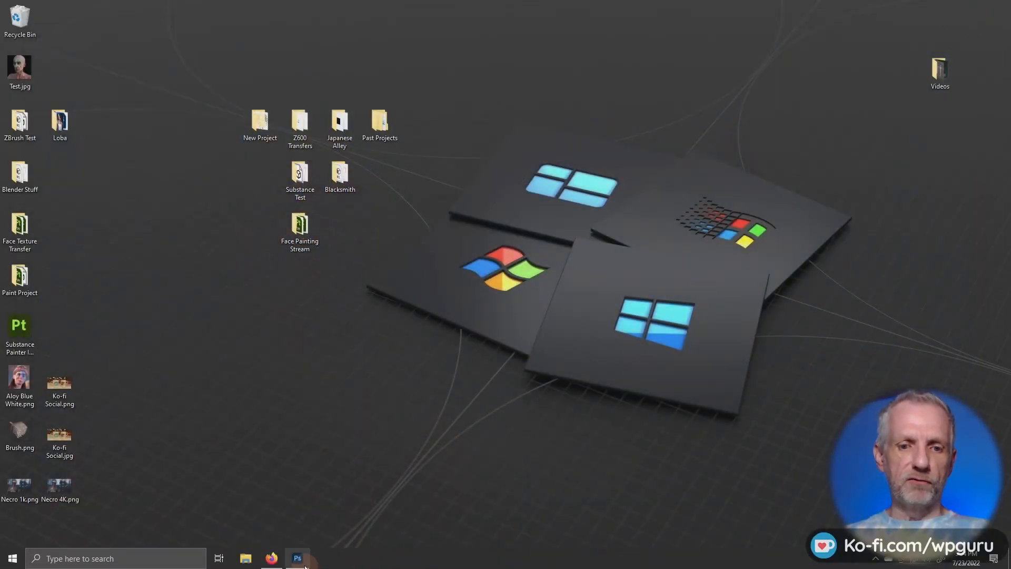
- Launch Photoshop, load Necro 4K.png and duplicate Layer 1 into a copy
{"action": "left_click", "coordinate": [297, 558]}
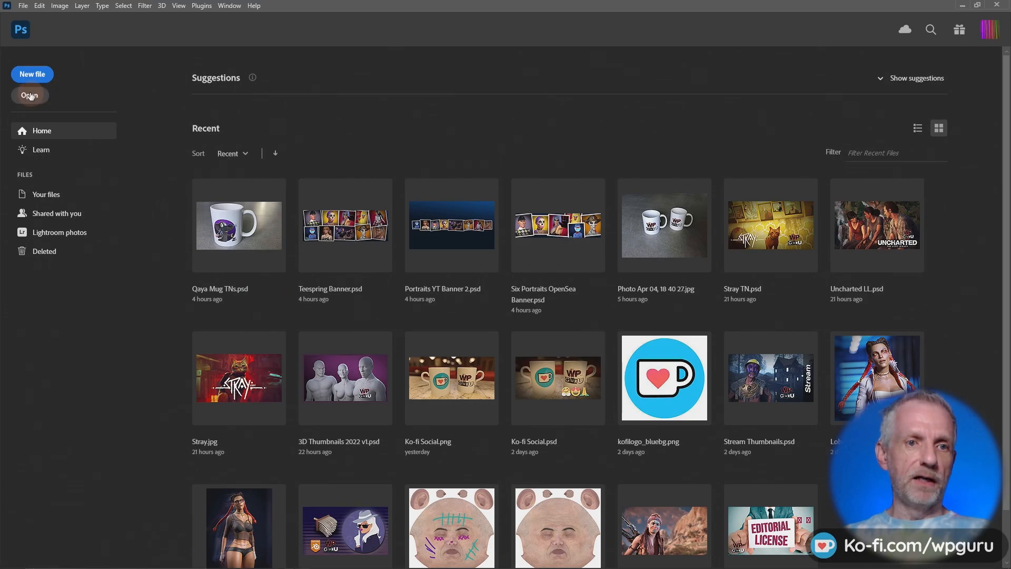
{"action": "left_click", "coordinate": [30, 96]}
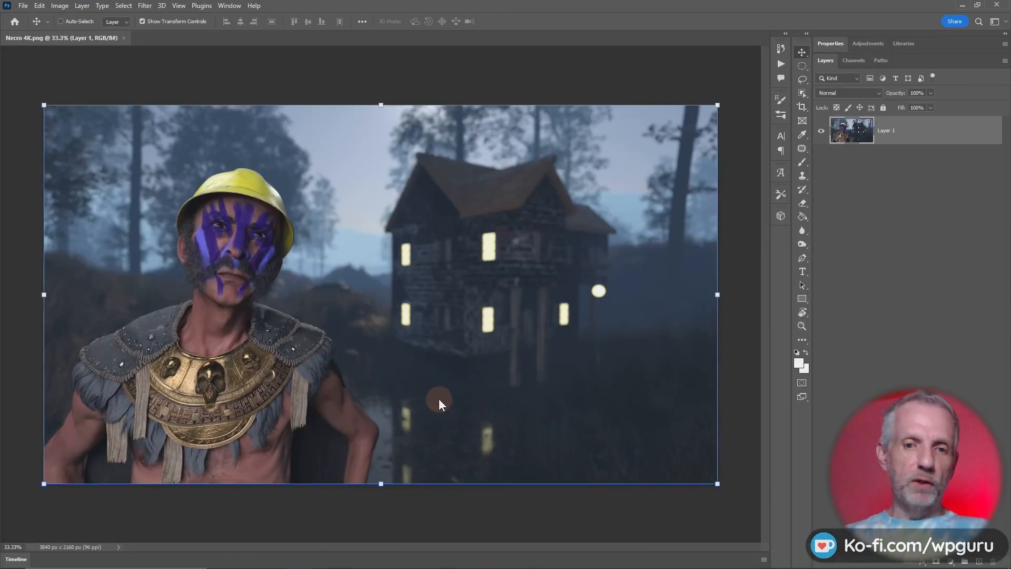
{"action": "mouse_move", "coordinate": [392, 450]}
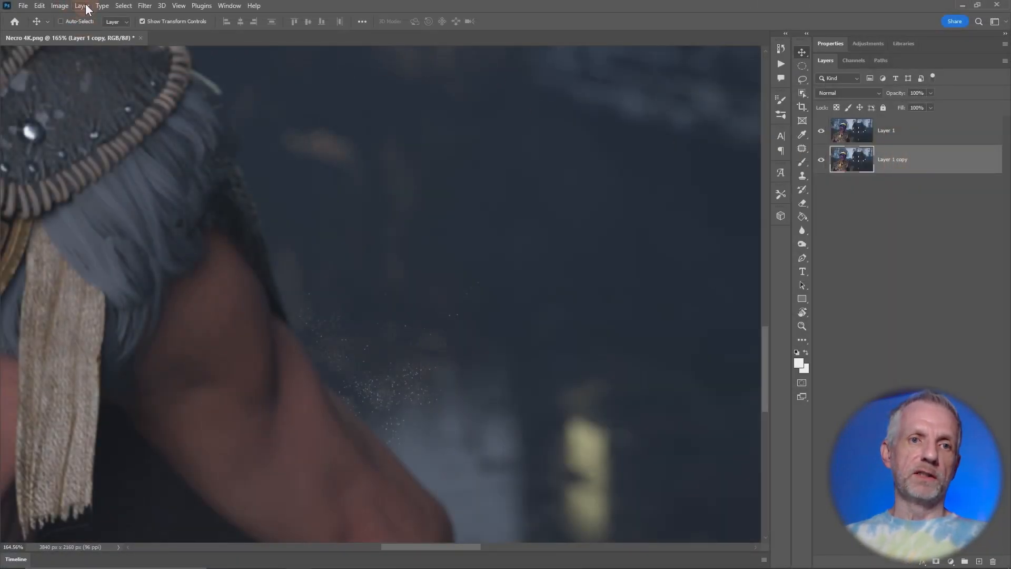
{"action": "left_click", "coordinate": [82, 5]}
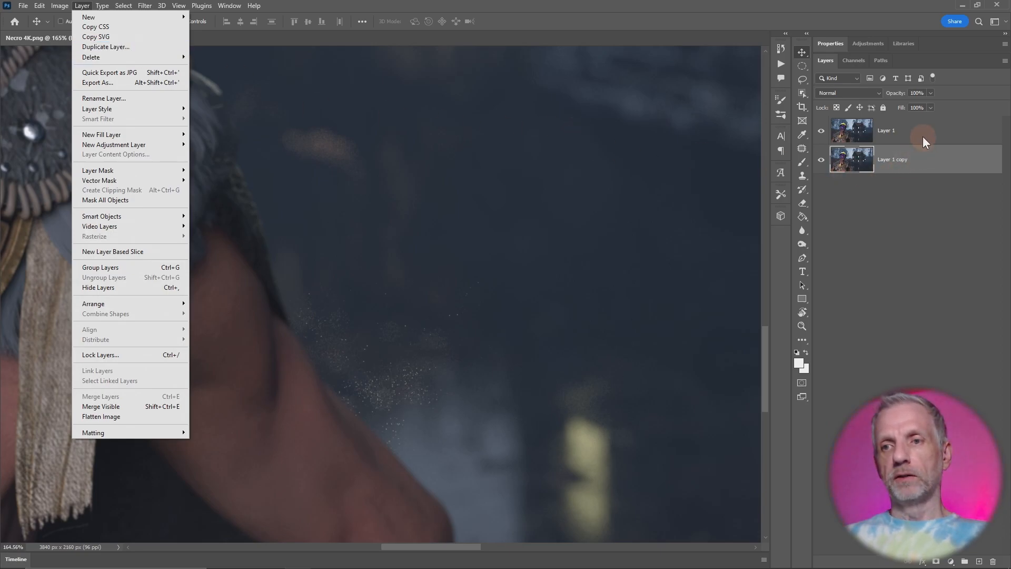
{"action": "right_click", "coordinate": [922, 136]}
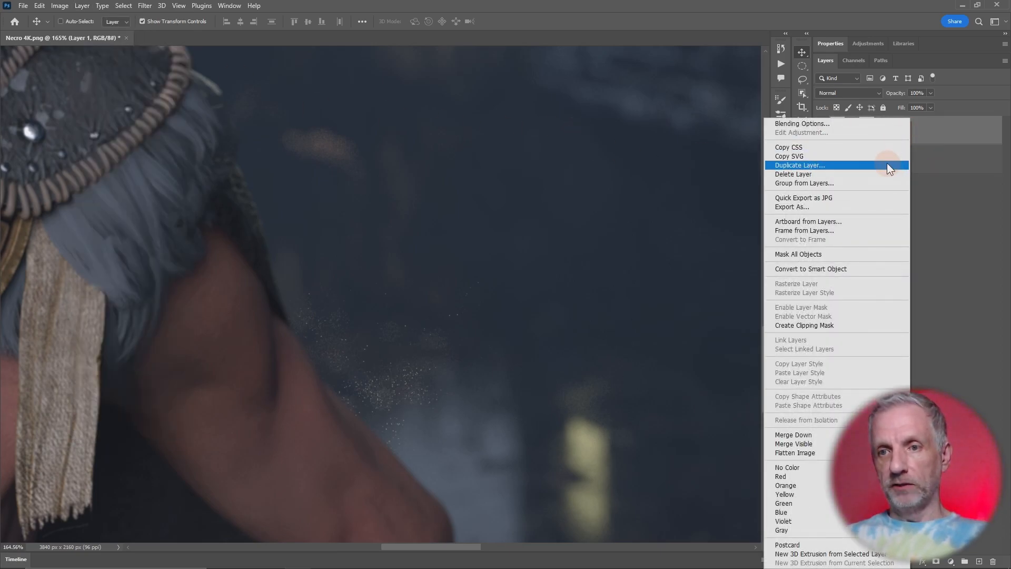
{"action": "left_click", "coordinate": [799, 165]}
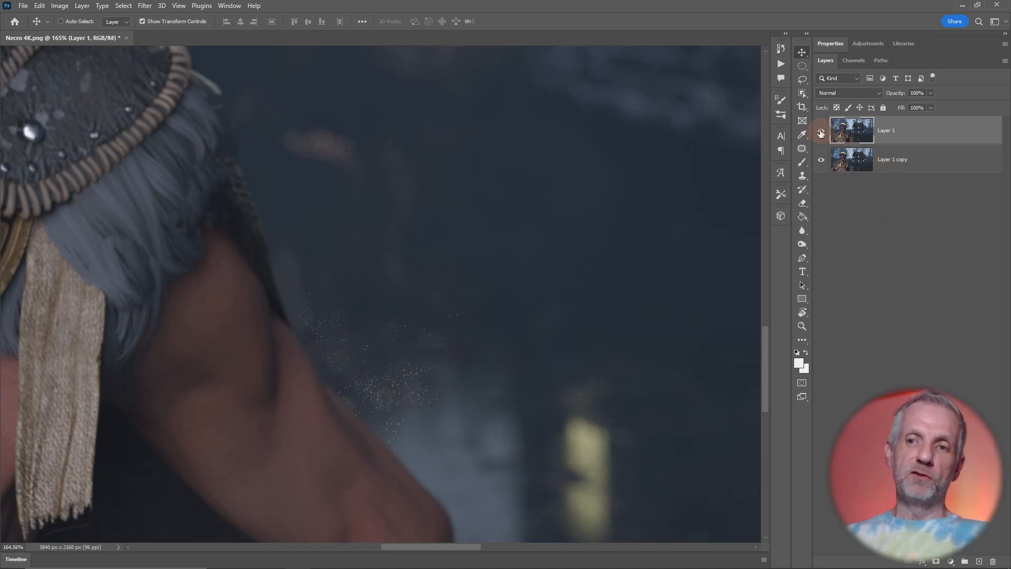
- Hide Layer 1 and convert Layer 1 copy into a smart object
{"action": "left_click", "coordinate": [820, 130]}
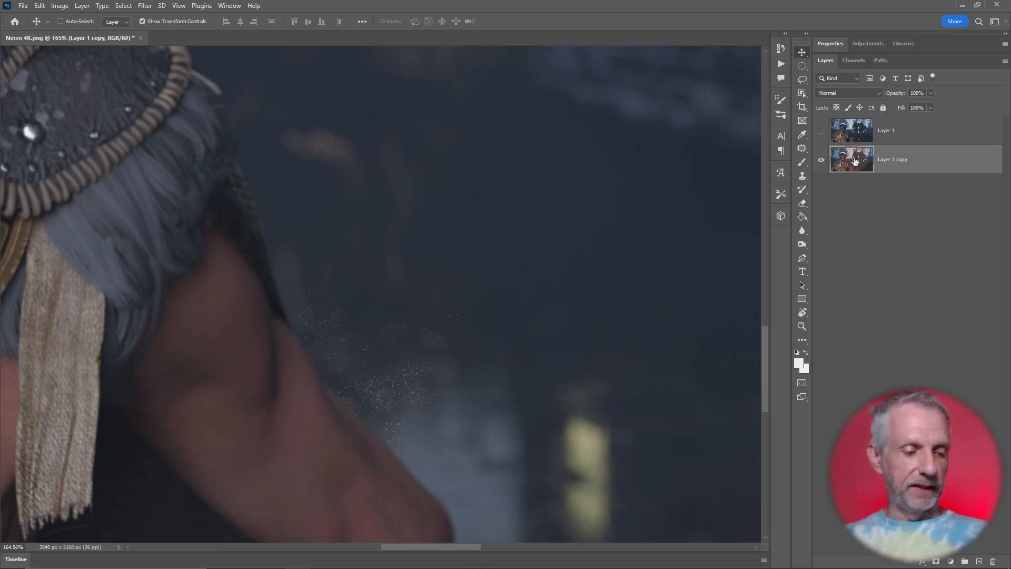
{"action": "right_click", "coordinate": [851, 159]}
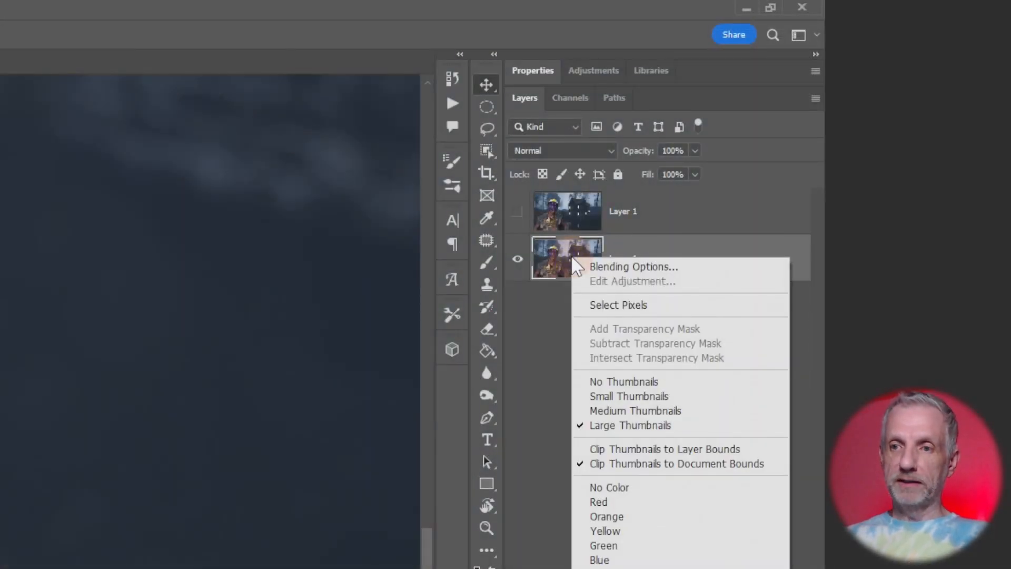
{"action": "mouse_move", "coordinate": [561, 274]}
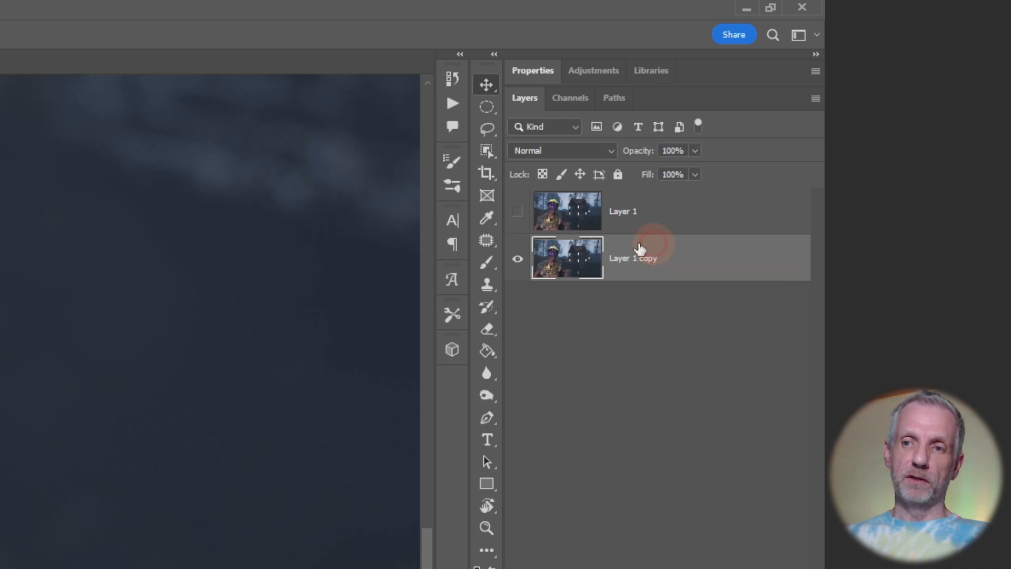
{"action": "right_click", "coordinate": [632, 258]}
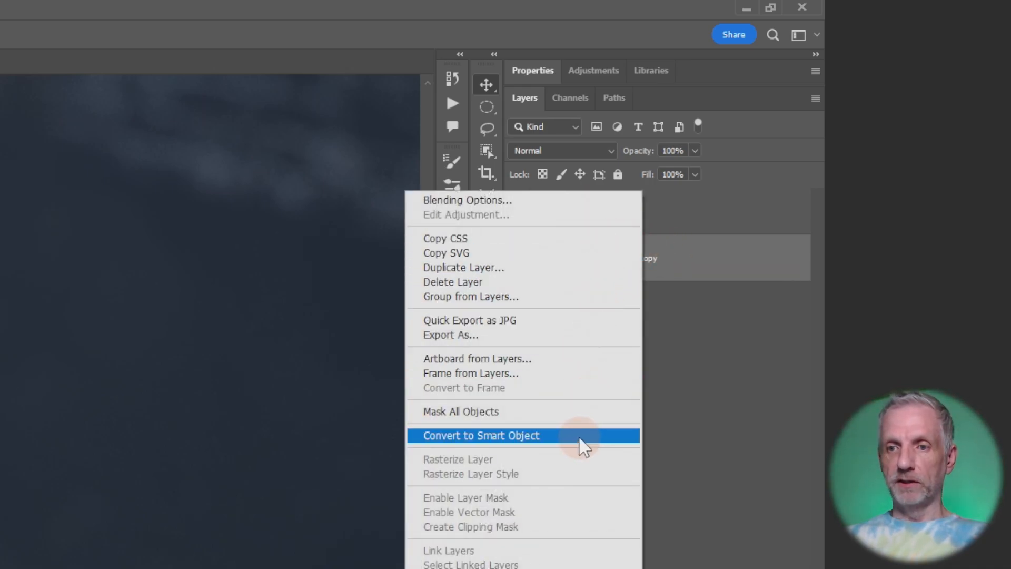
{"action": "left_click", "coordinate": [480, 435]}
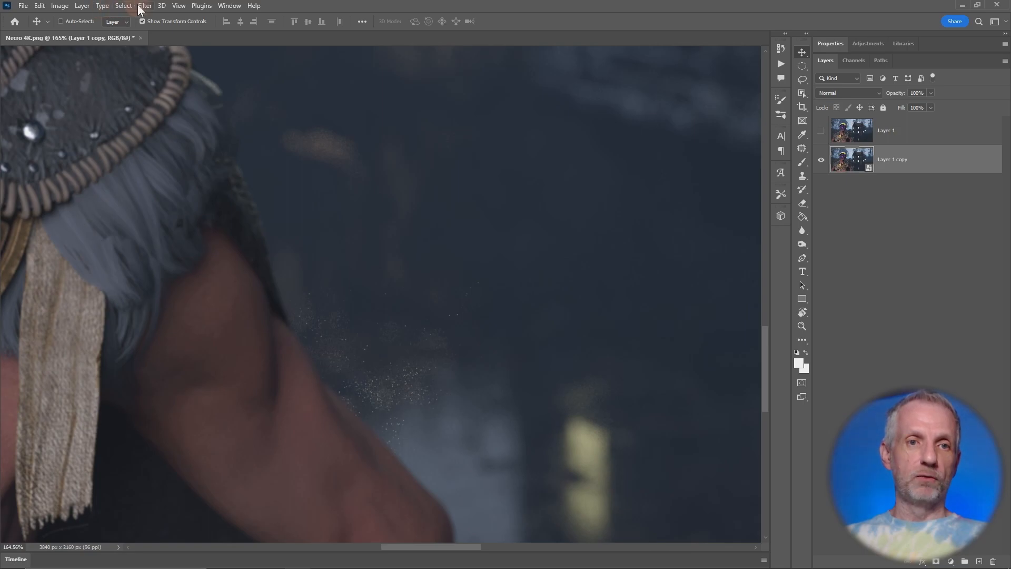
- Apply a Gaussian Blur smart filter with a 3-pixel radius to Layer 1 copy
{"action": "left_click", "coordinate": [144, 5]}
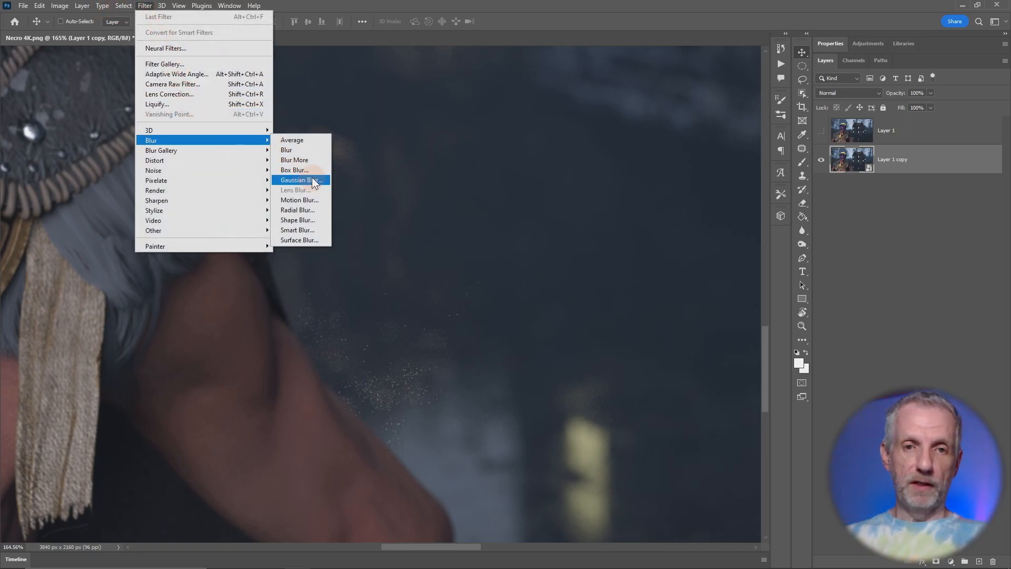
{"action": "left_click", "coordinate": [297, 180]}
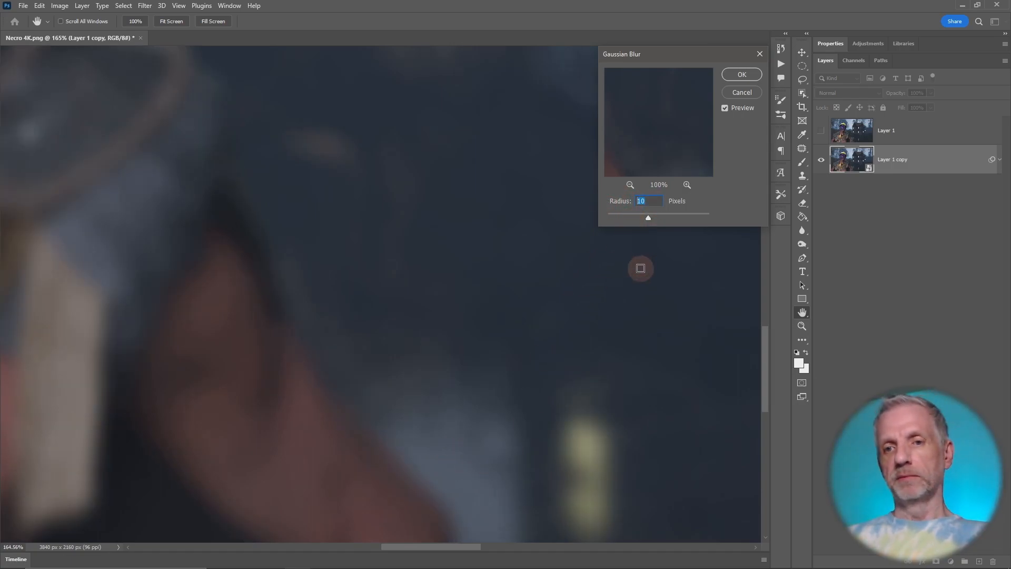
{"action": "type", "text": "5"}
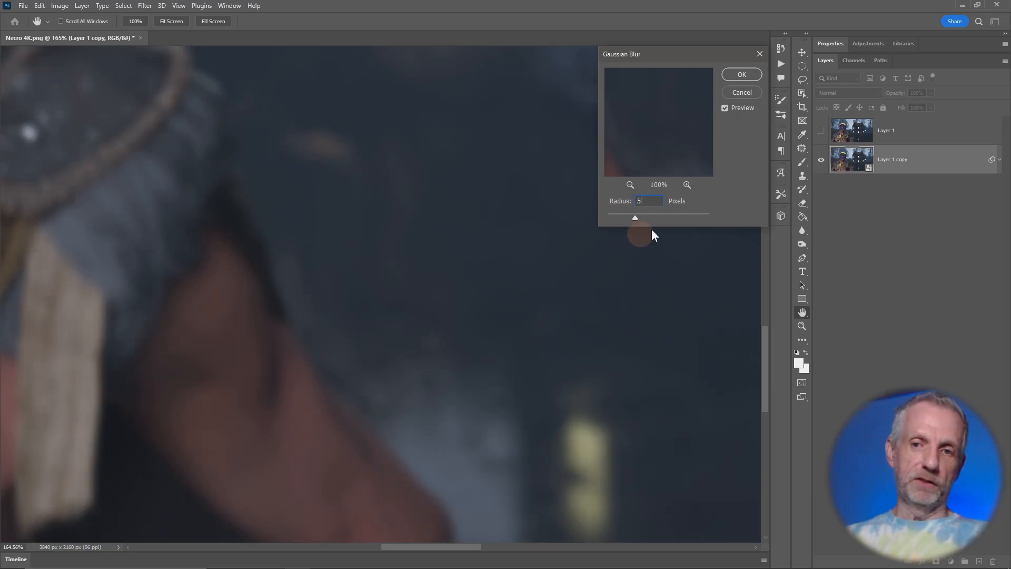
{"action": "left_click_drag", "start_coordinate": [634, 217], "coordinate": [622, 217]}
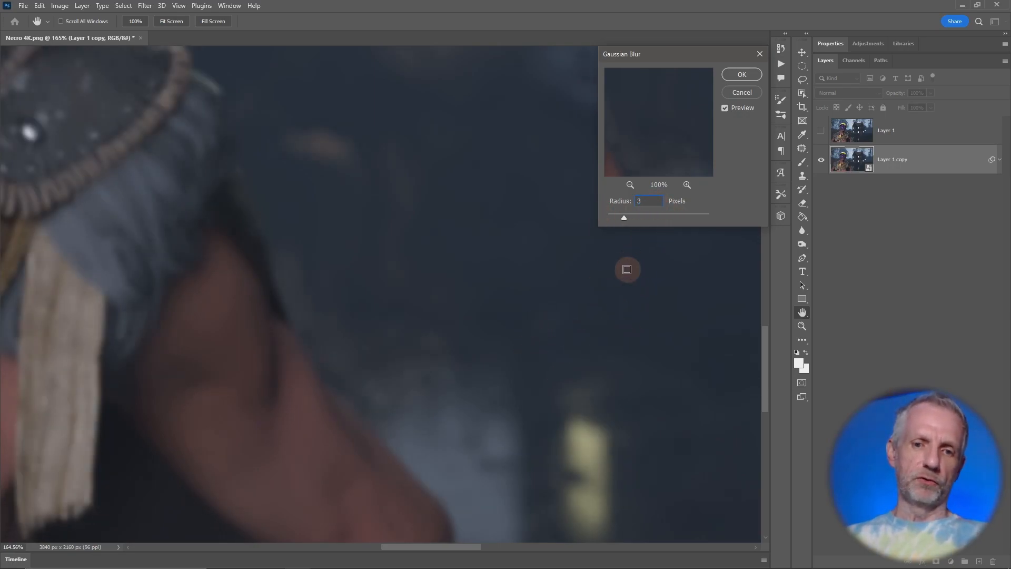
{"action": "left_click", "coordinate": [740, 73]}
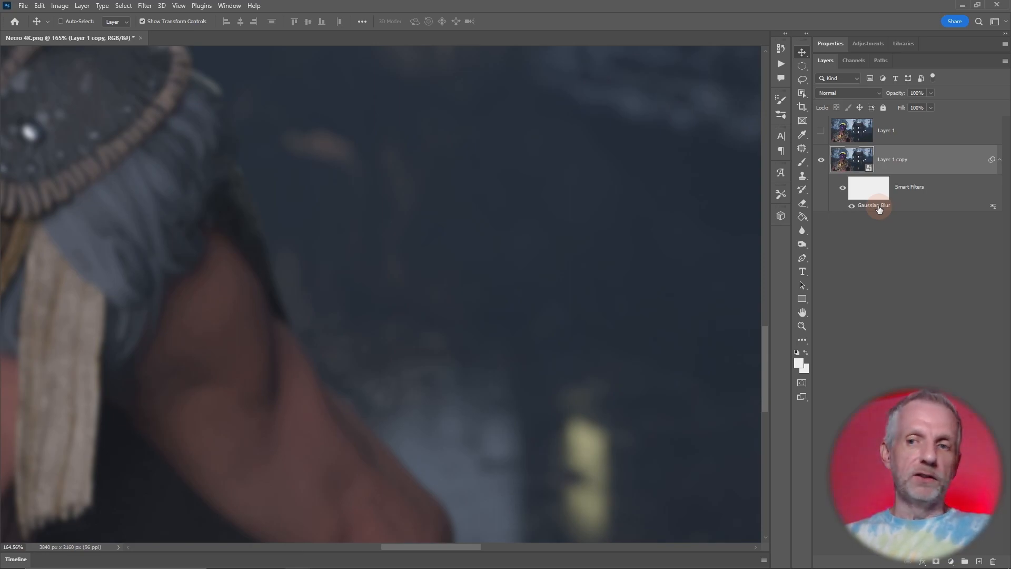
- Review the Gaussian Blur settings and leave the 3-pixel radius unchanged
{"action": "double_click", "coordinate": [874, 205]}
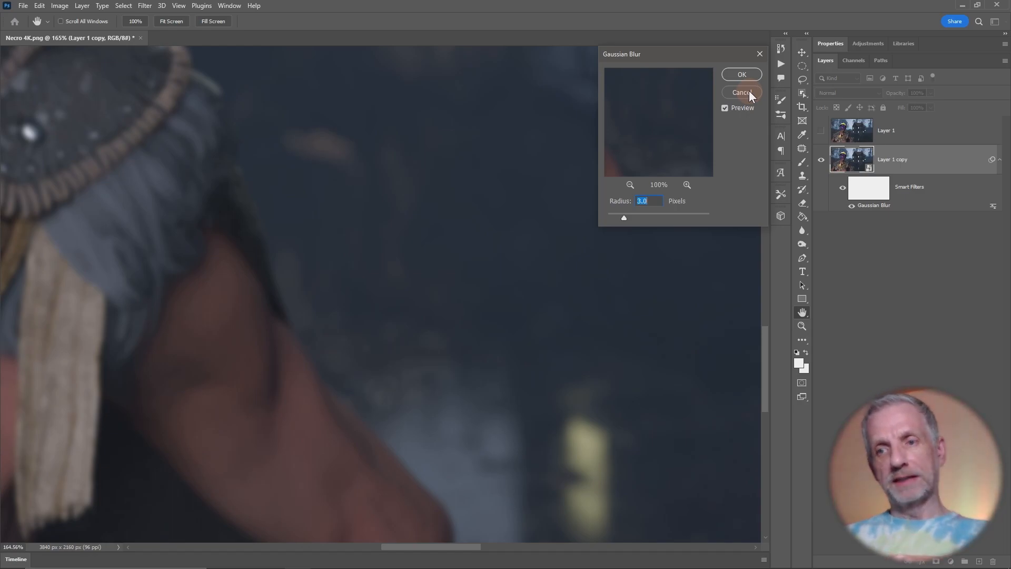
{"action": "left_click", "coordinate": [741, 93]}
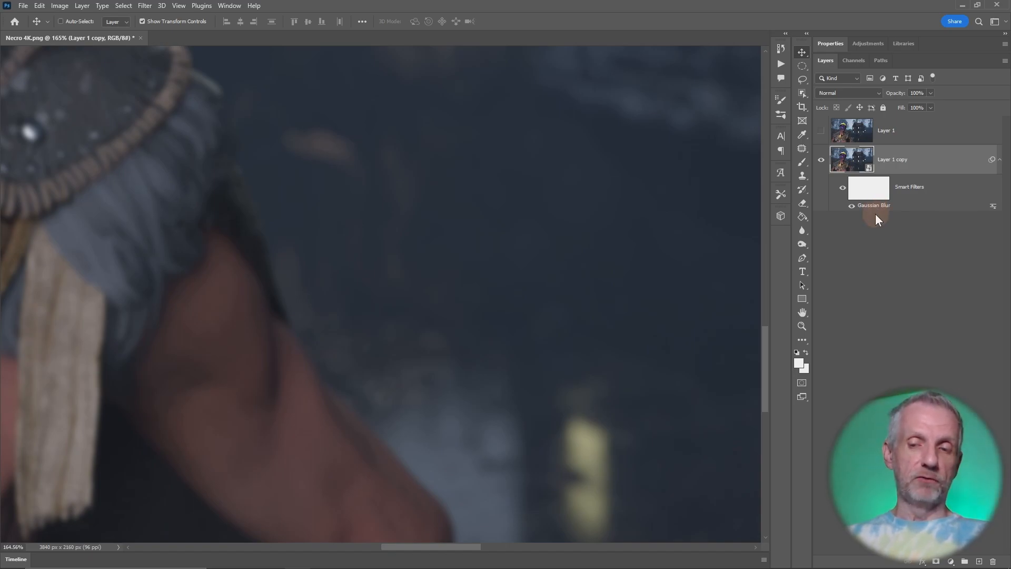
{"action": "mouse_move", "coordinate": [852, 234]}
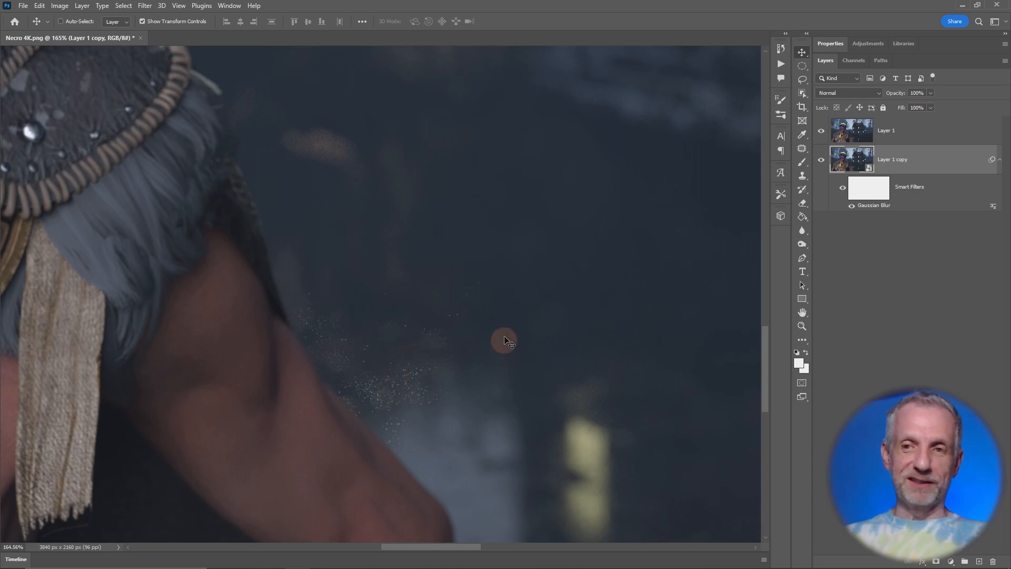
- Add a blank layer mask to Layer 1 and target the mask for editing
{"action": "left_click", "coordinate": [887, 131]}
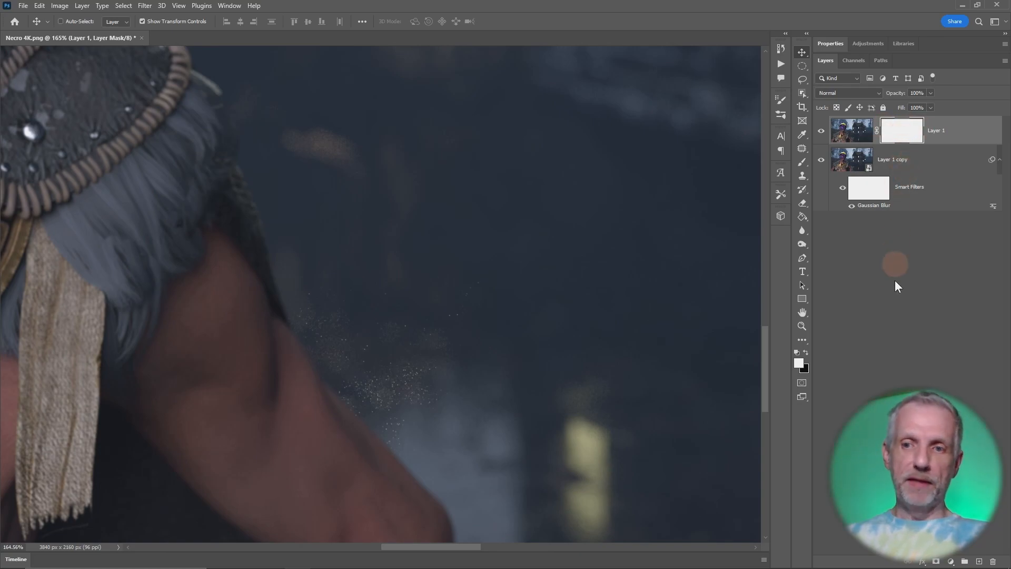
{"action": "mouse_move", "coordinate": [890, 320]}
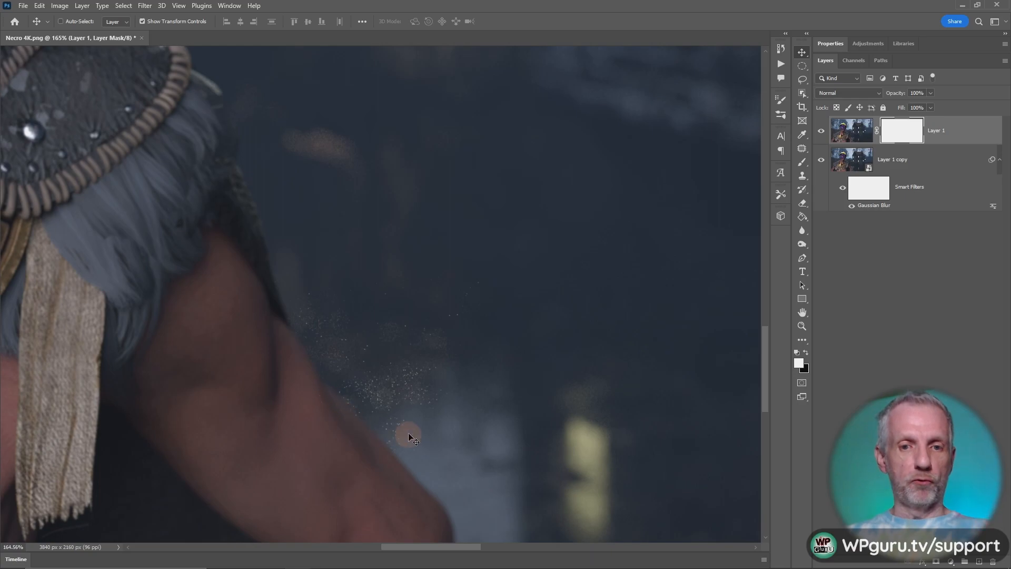
{"action": "mouse_move", "coordinate": [487, 358]}
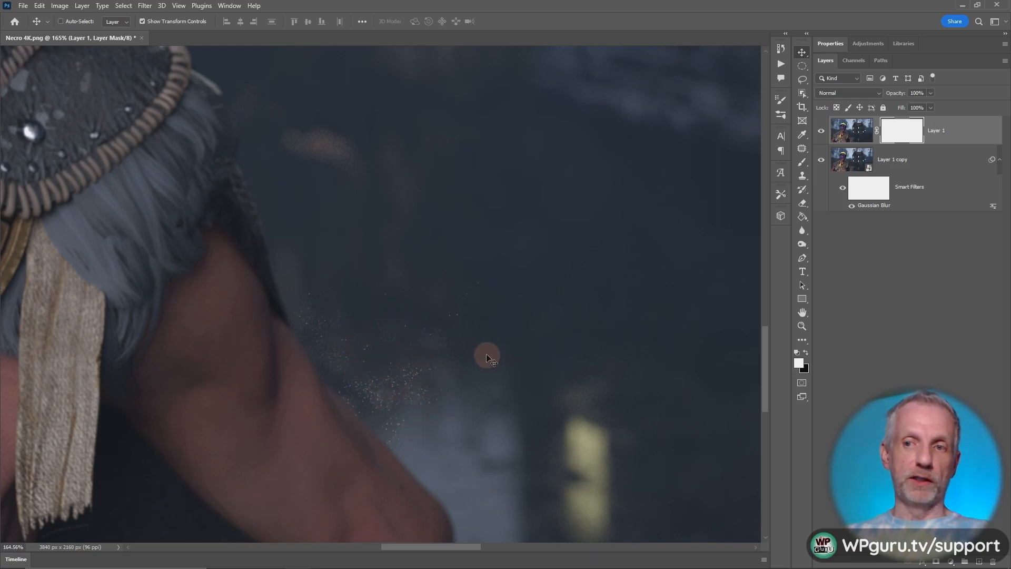
{"action": "mouse_move", "coordinate": [802, 359]}
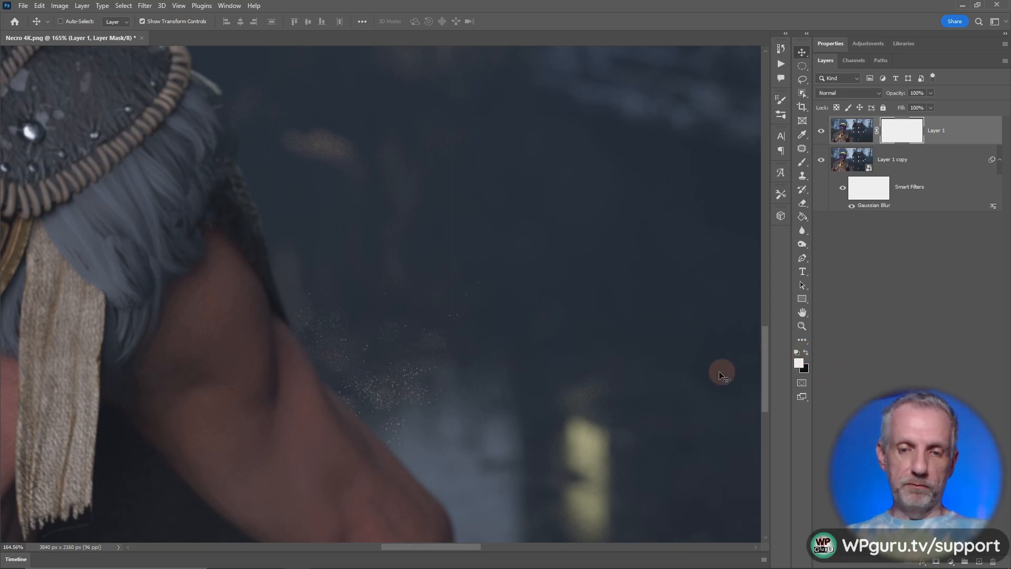
{"action": "mouse_move", "coordinate": [805, 355]}
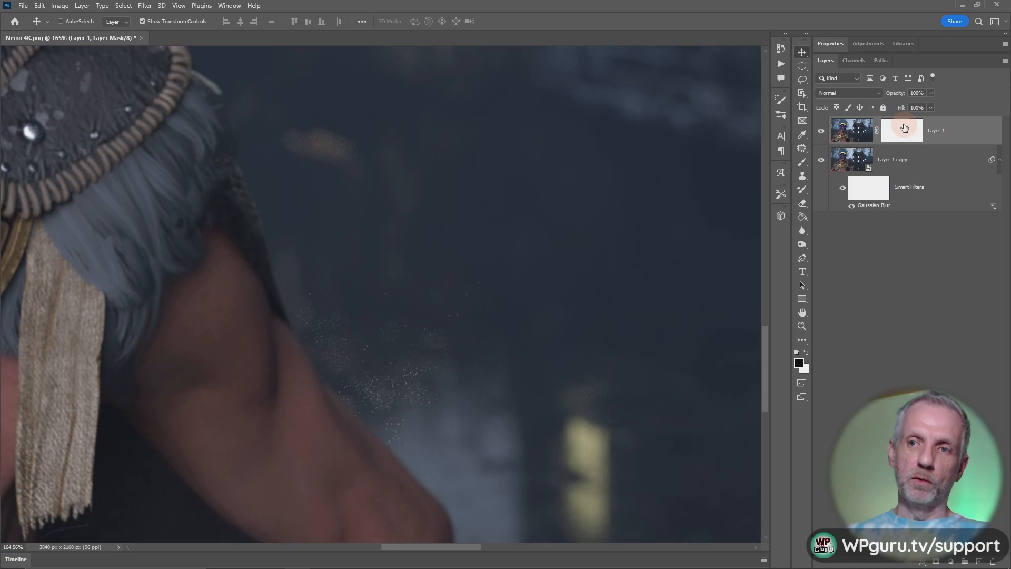
{"action": "left_click", "coordinate": [903, 130]}
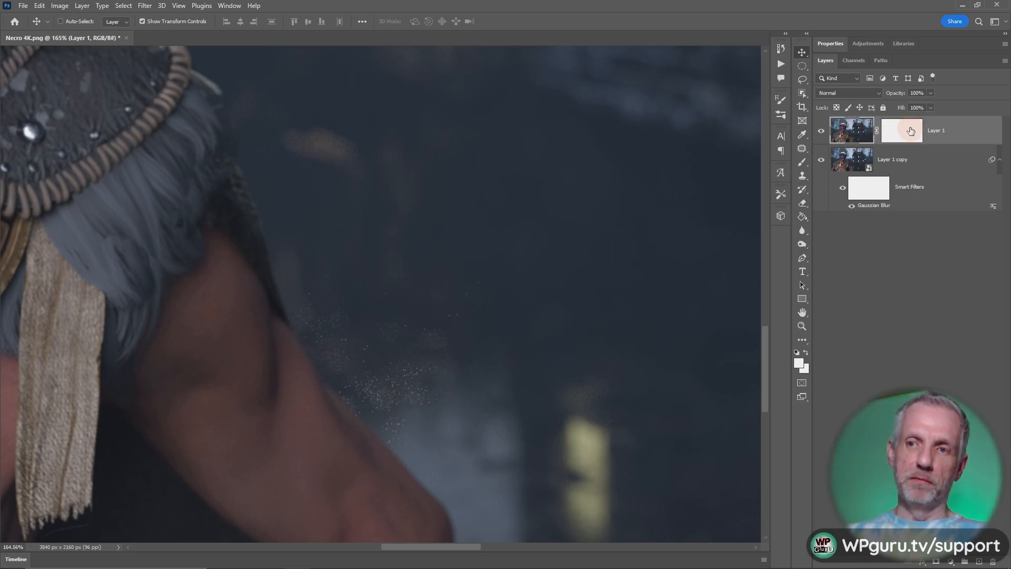
{"action": "left_click", "coordinate": [900, 131]}
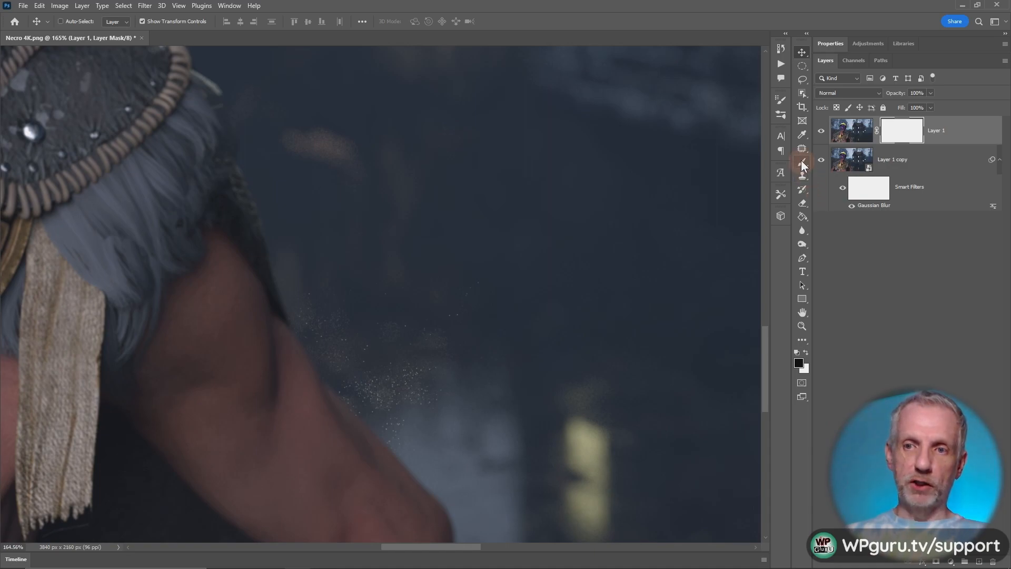
- Brush black onto Layer 1's mask over the sparkles beside the shoulder so the blurred copy shows through
{"action": "left_click", "coordinate": [803, 162]}
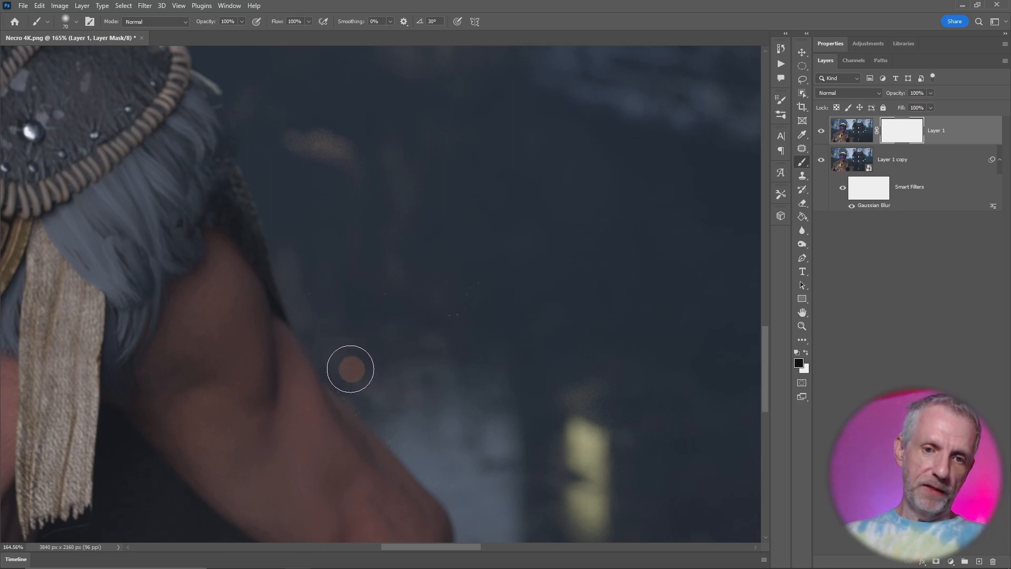
{"action": "left_click_drag", "start_coordinate": [349, 368], "coordinate": [426, 320]}
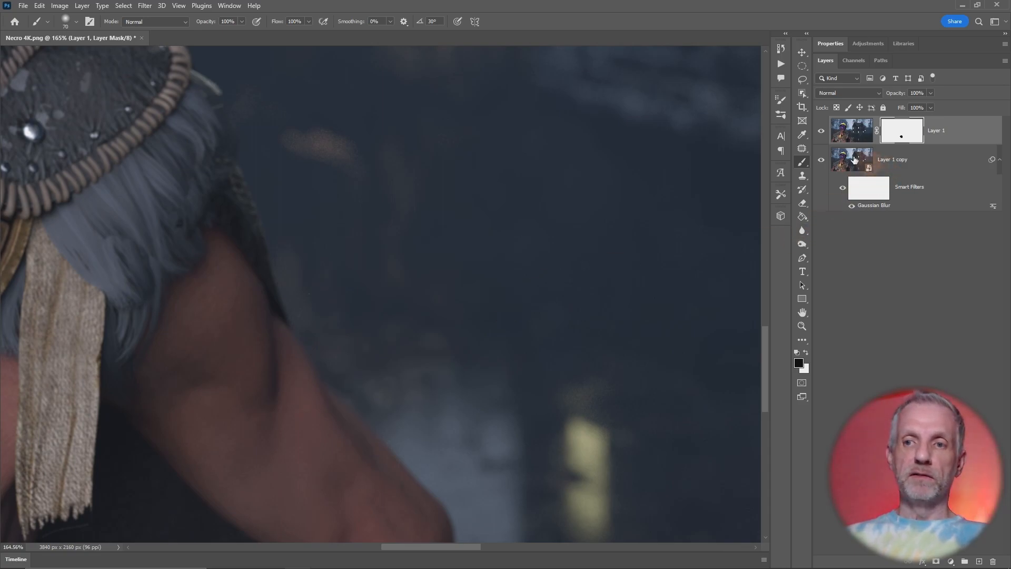
{"action": "left_click", "coordinate": [842, 159]}
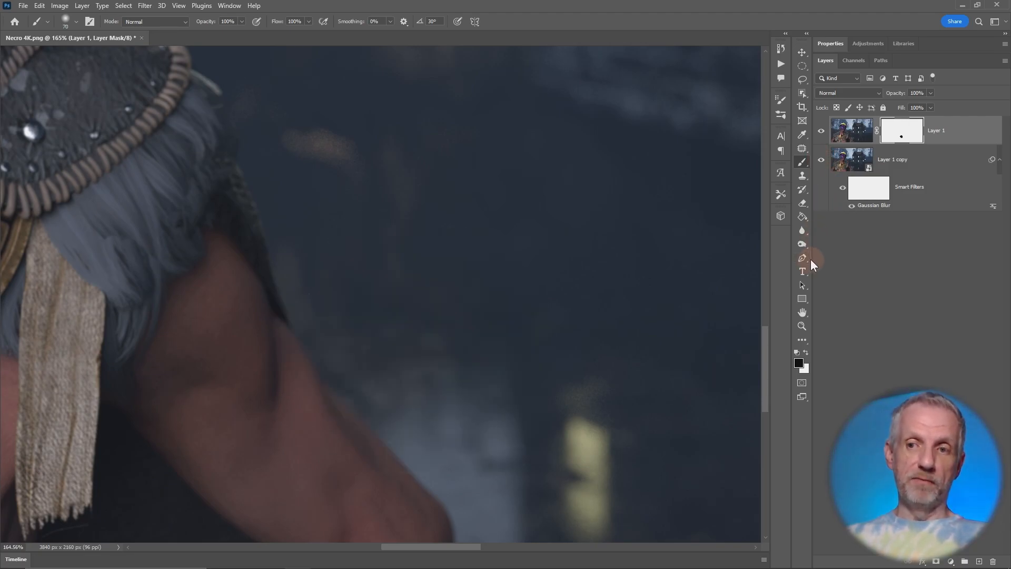
{"action": "mouse_move", "coordinate": [686, 288]}
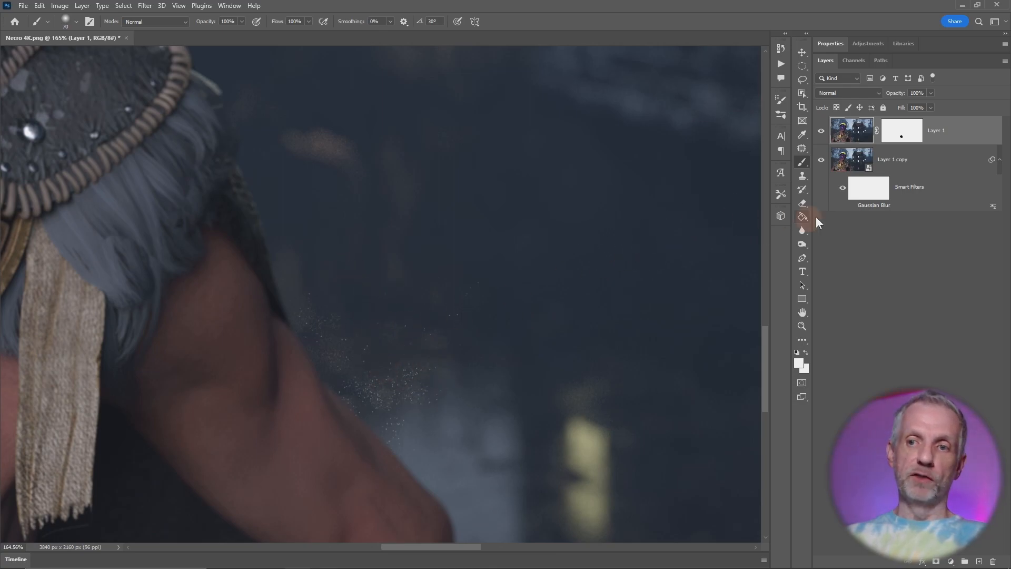
{"action": "left_click", "coordinate": [892, 159]}
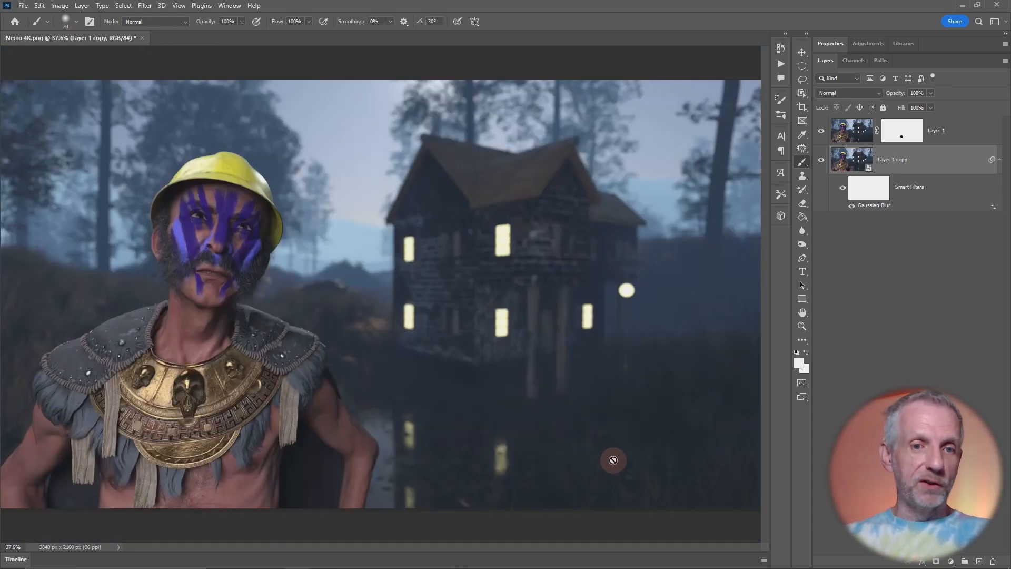
{"action": "mouse_move", "coordinate": [421, 349]}
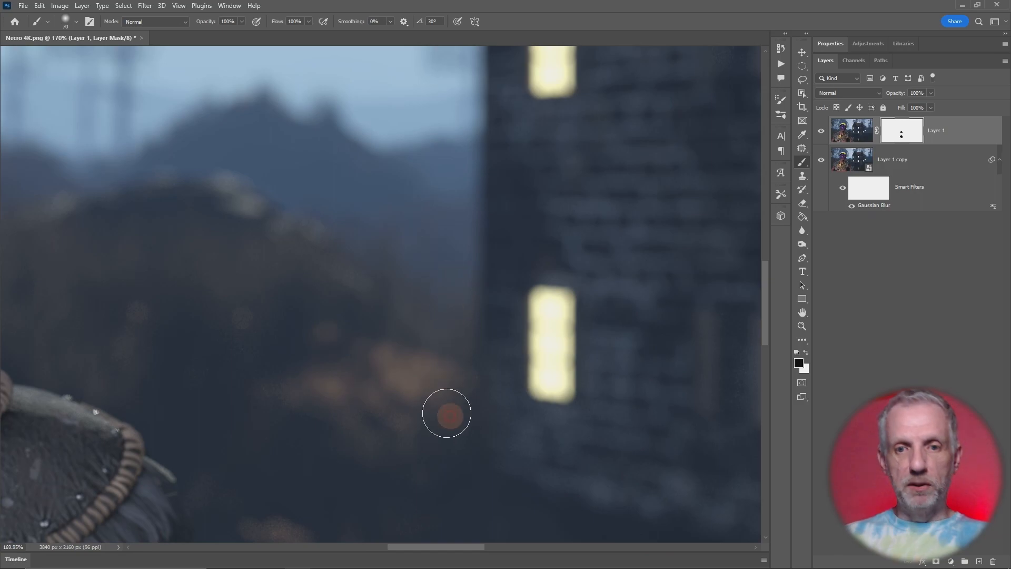
{"action": "mouse_move", "coordinate": [260, 347]}
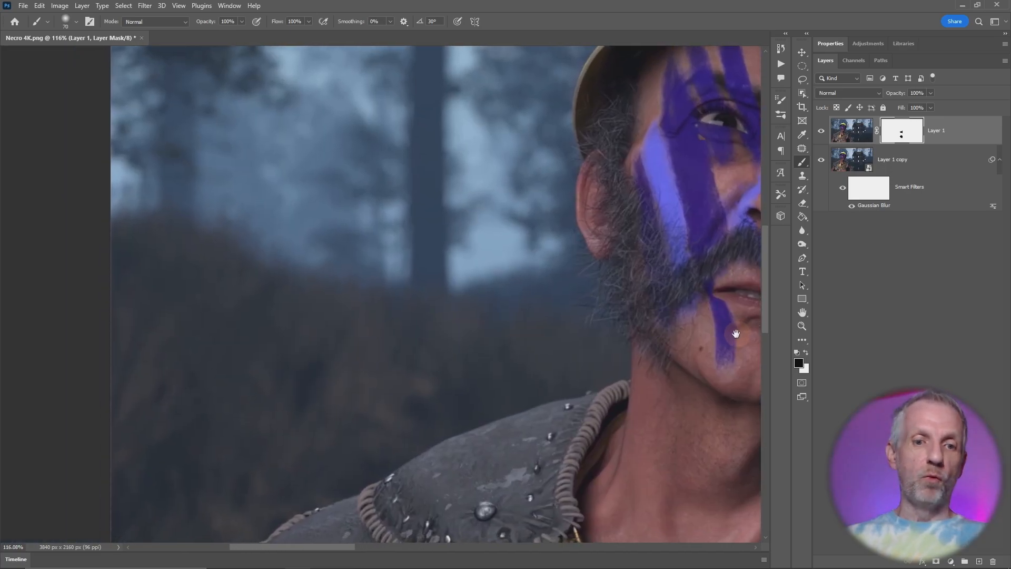
{"action": "left_click_drag", "start_coordinate": [735, 334], "coordinate": [4, 420]}
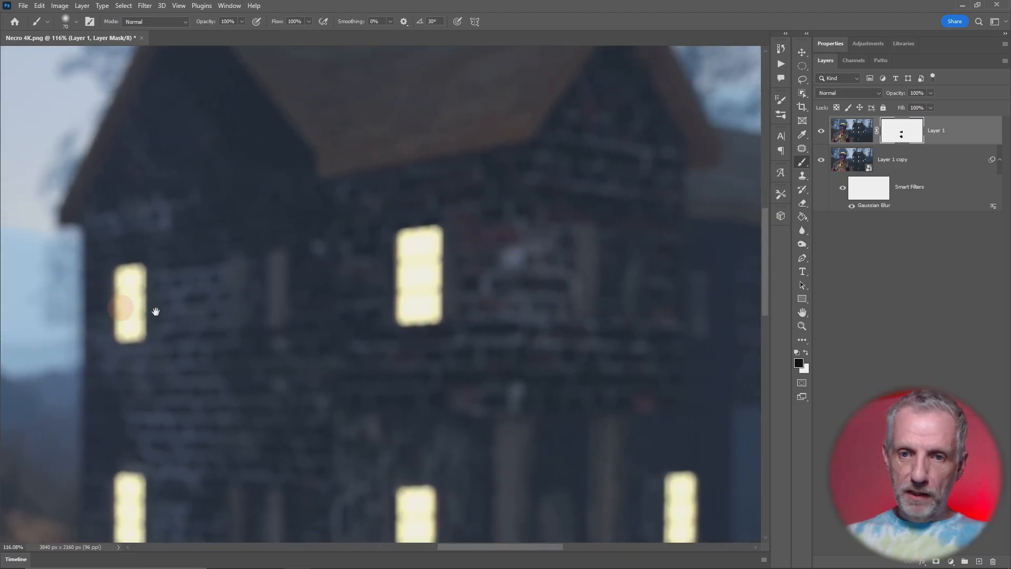
{"action": "left_click_drag", "start_coordinate": [154, 310], "coordinate": [317, 207]}
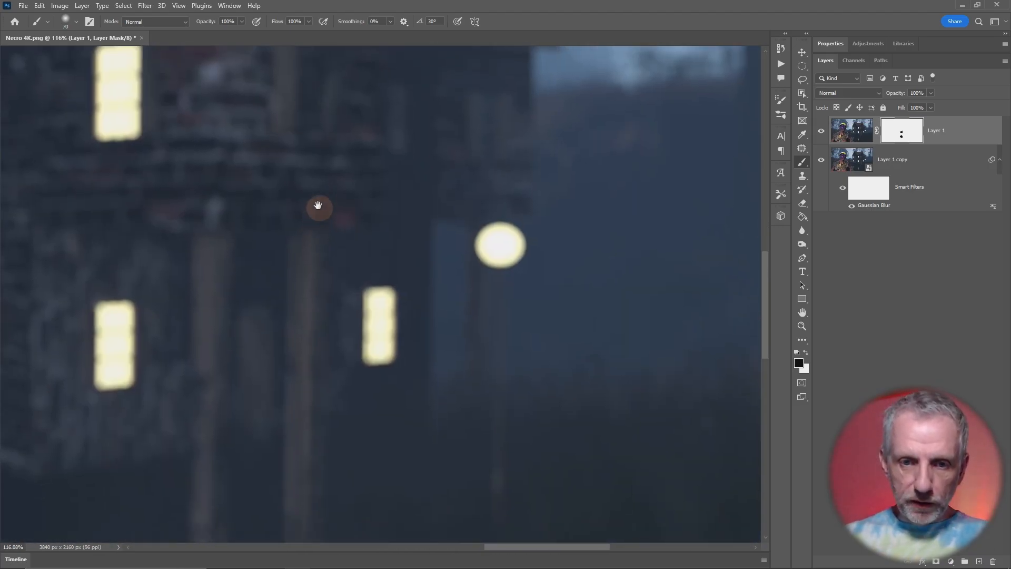
{"action": "left_click_drag", "start_coordinate": [317, 207], "coordinate": [397, 254]}
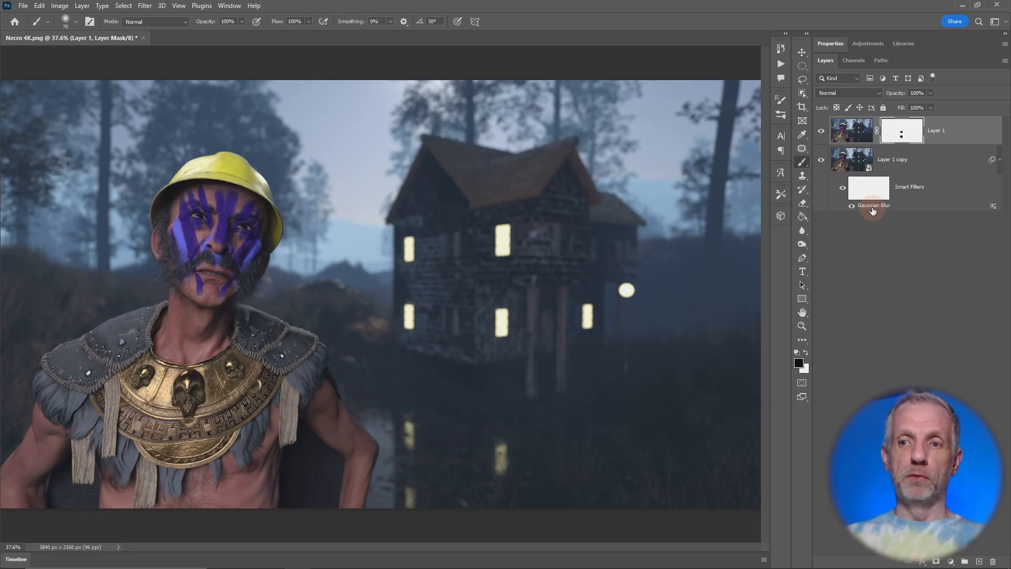
{"action": "mouse_move", "coordinate": [874, 212]}
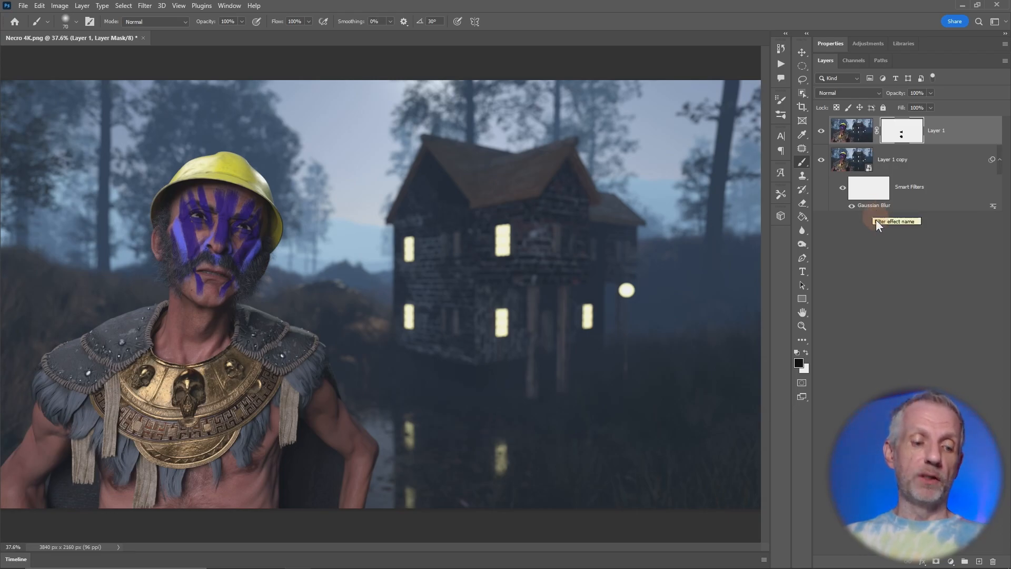